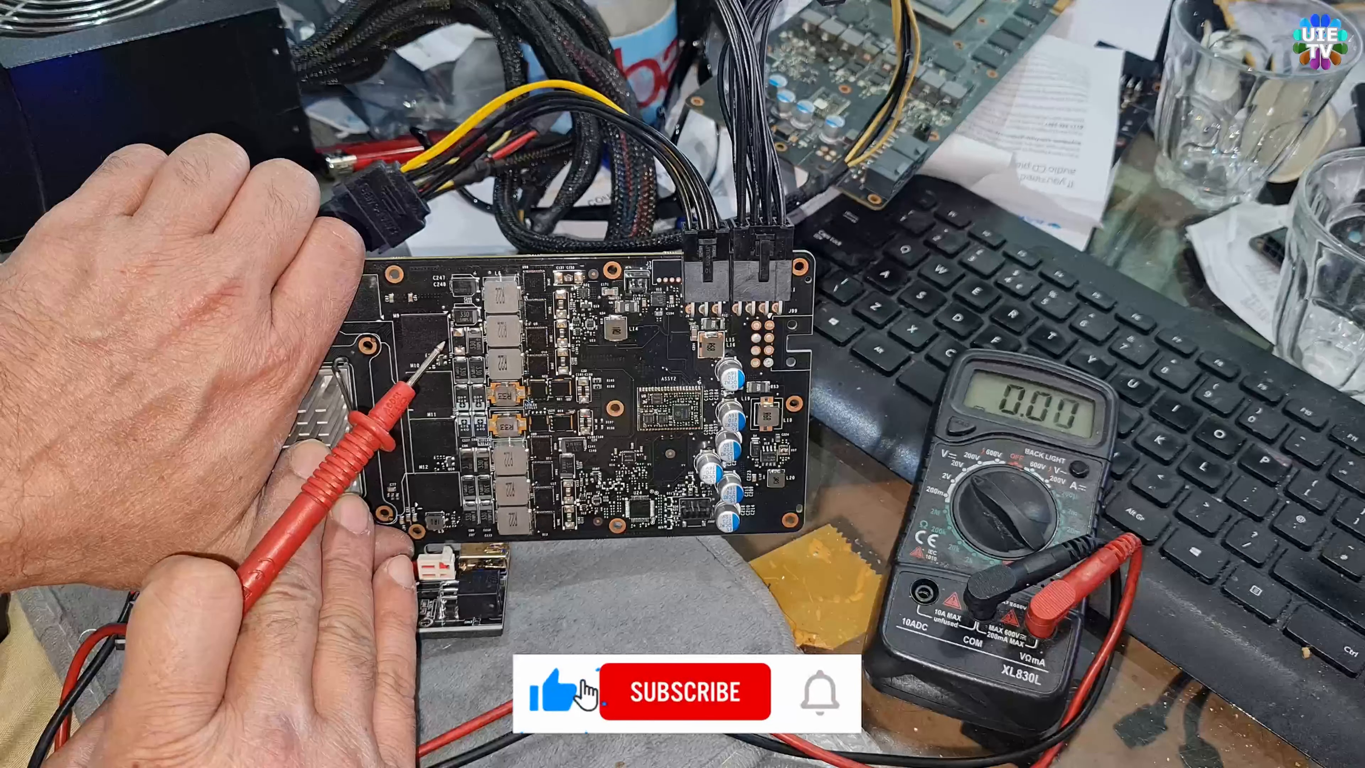
click(683, 695)
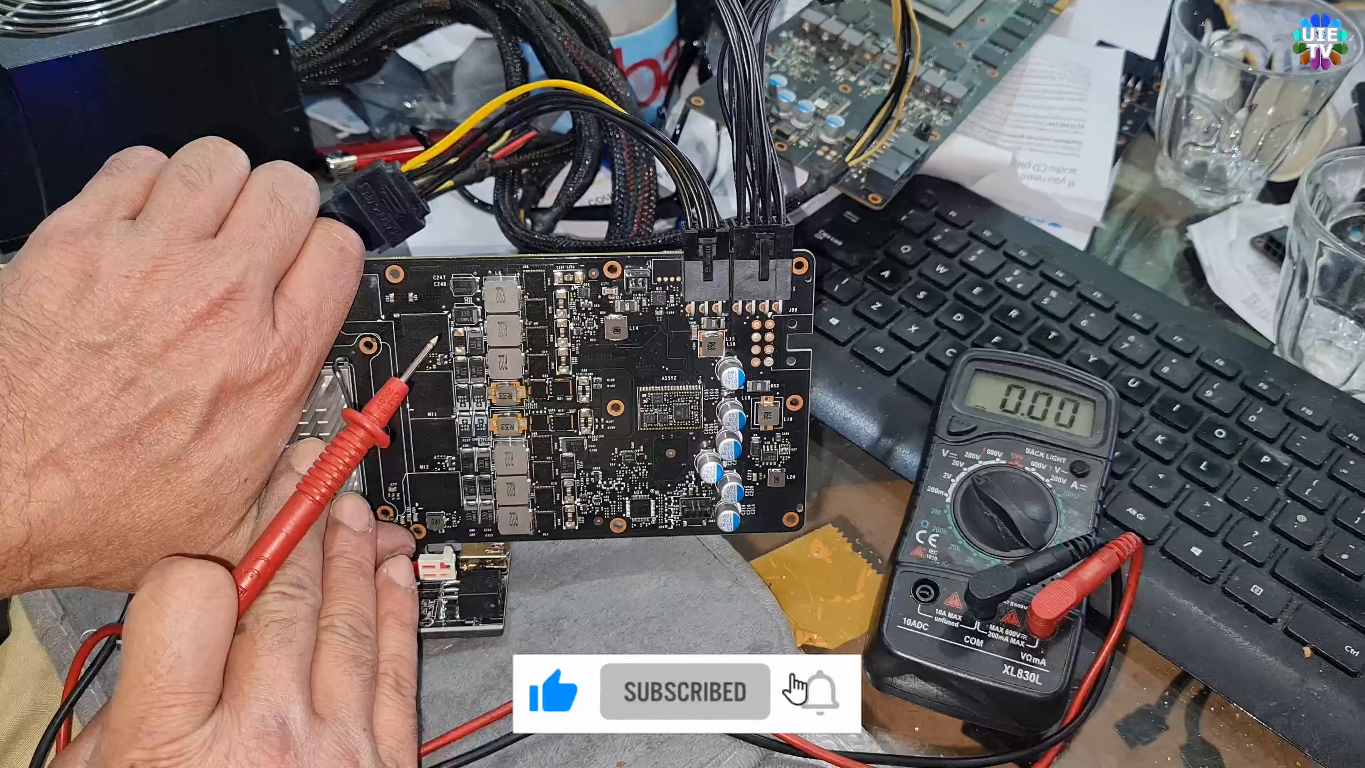